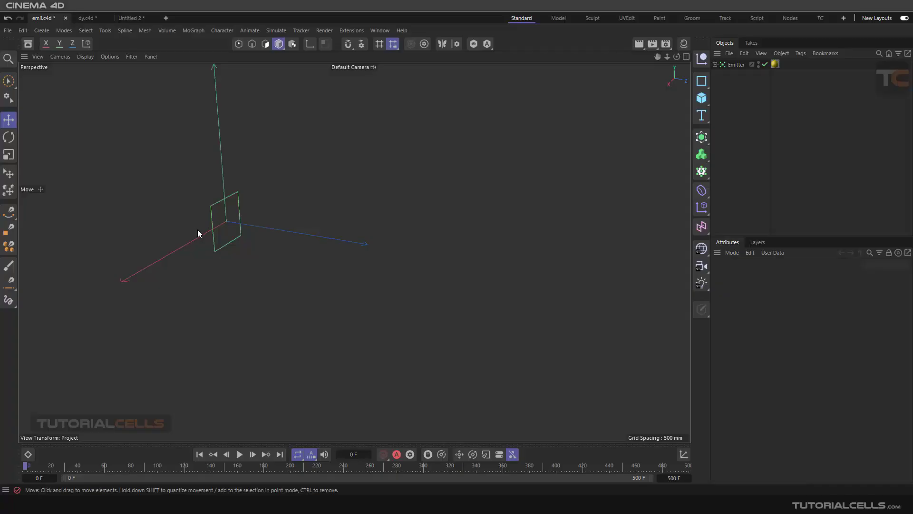
# Add a Wind force from Simulate > Forces next to the particle emitter.
pyautogui.click(276, 30)
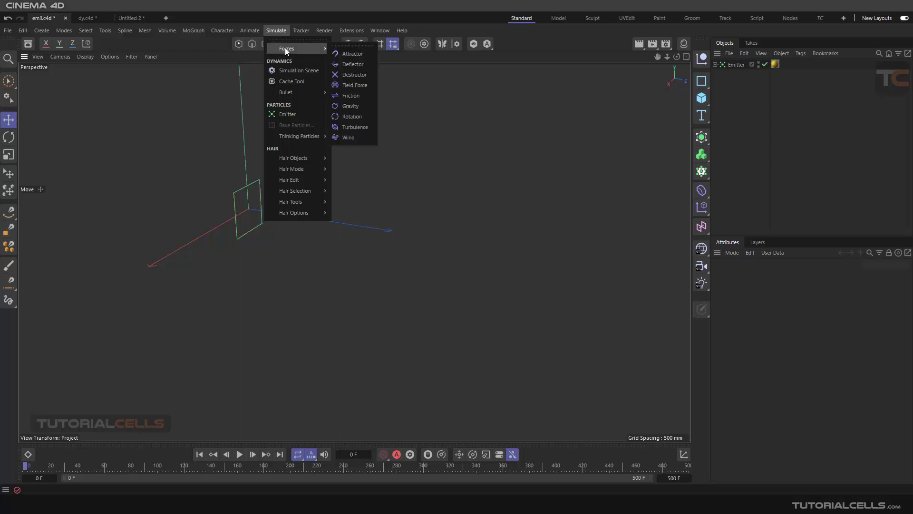
pyautogui.moveTo(348, 137)
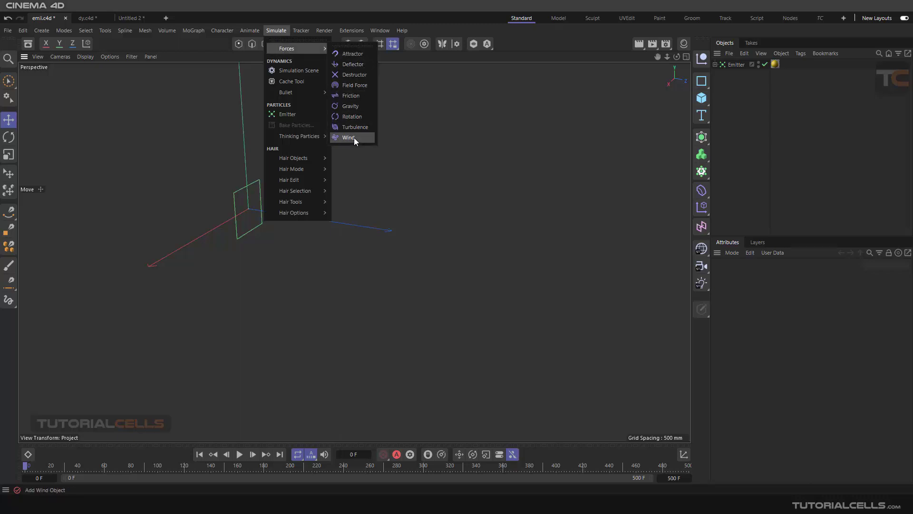
pyautogui.moveTo(379, 150)
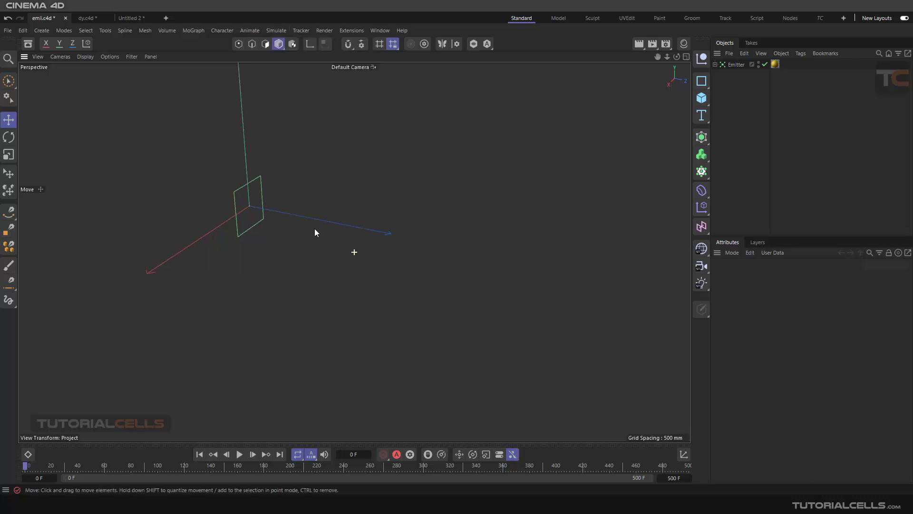
pyautogui.click(276, 31)
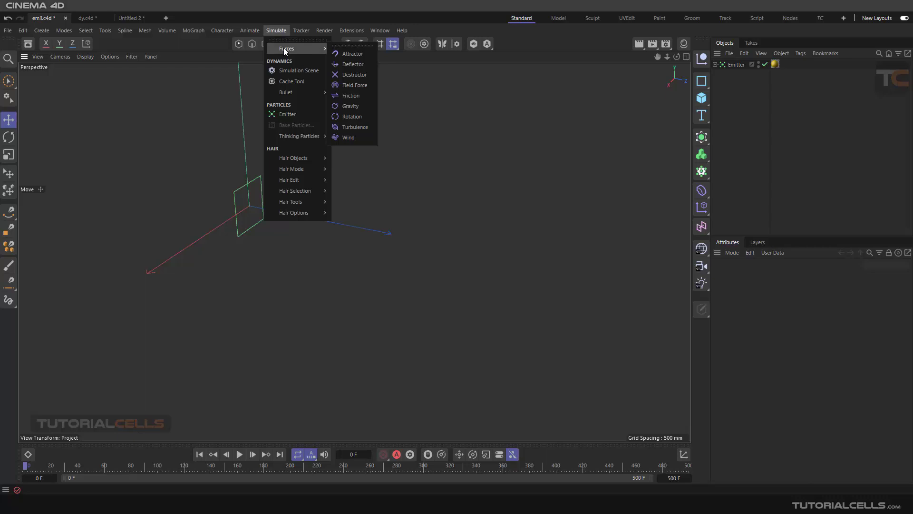
pyautogui.click(348, 137)
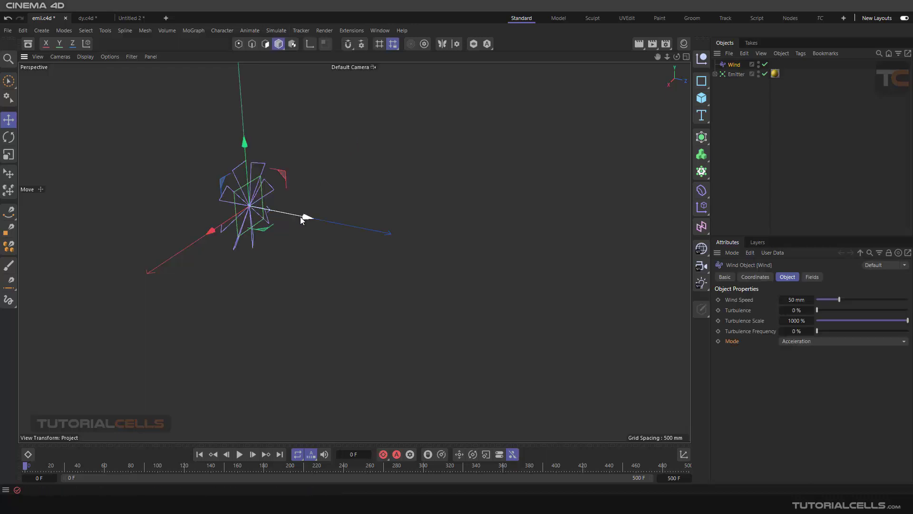
# Move the Wind to the right of the emitter, rotate it, and play to watch the stream bend.
pyautogui.moveTo(308, 218); pyautogui.dragTo(489, 253)
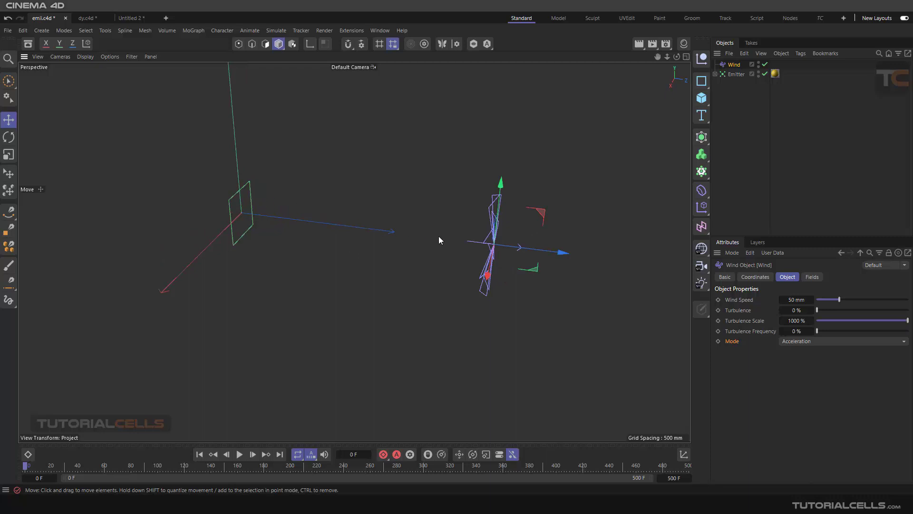
pyautogui.click(9, 136)
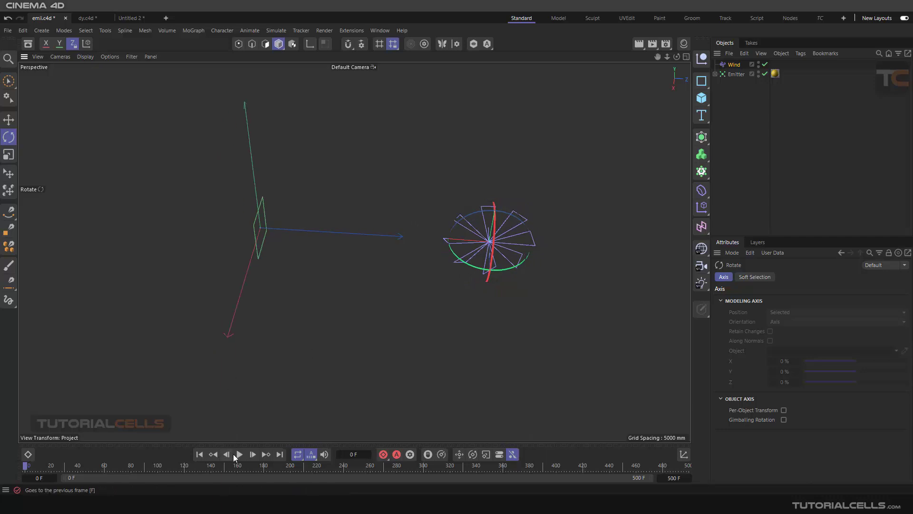
pyautogui.click(239, 454)
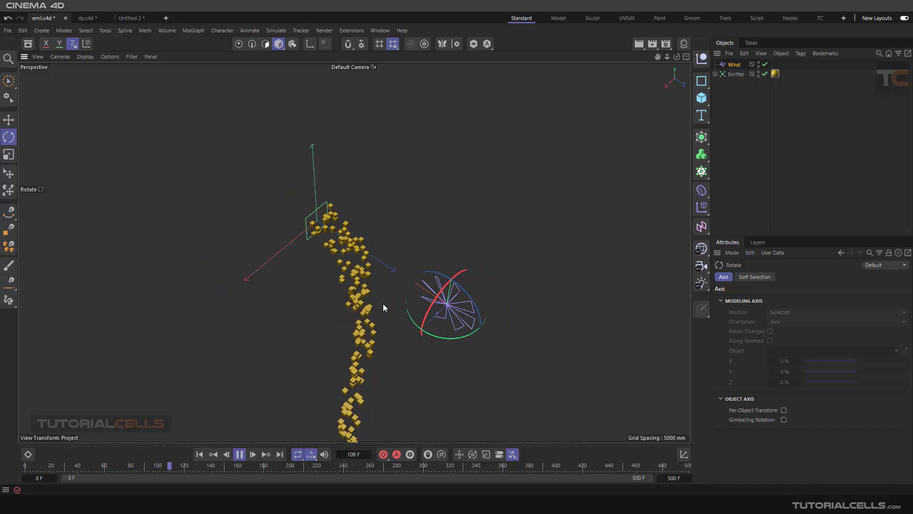
pyautogui.click(252, 454)
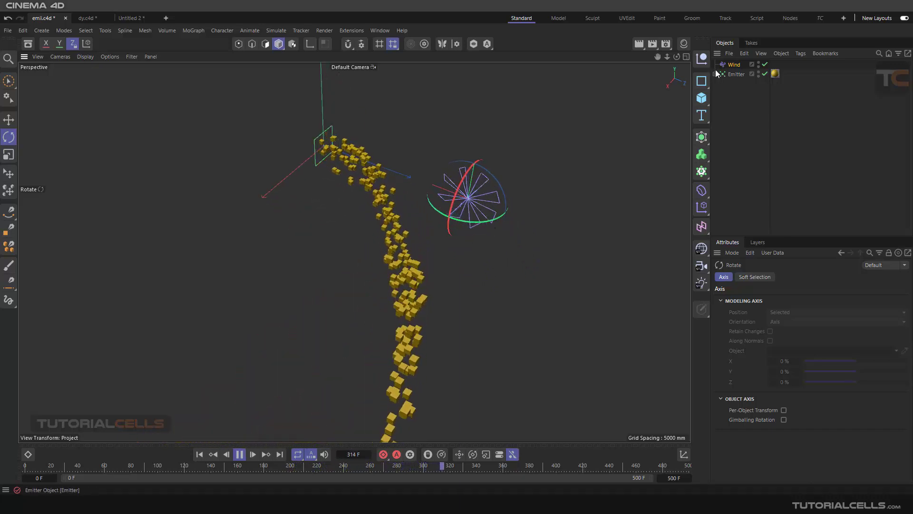
# Set the Wind object's Wind Speed to 80 mm and replay the bending particle stream.
pyautogui.click(735, 64)
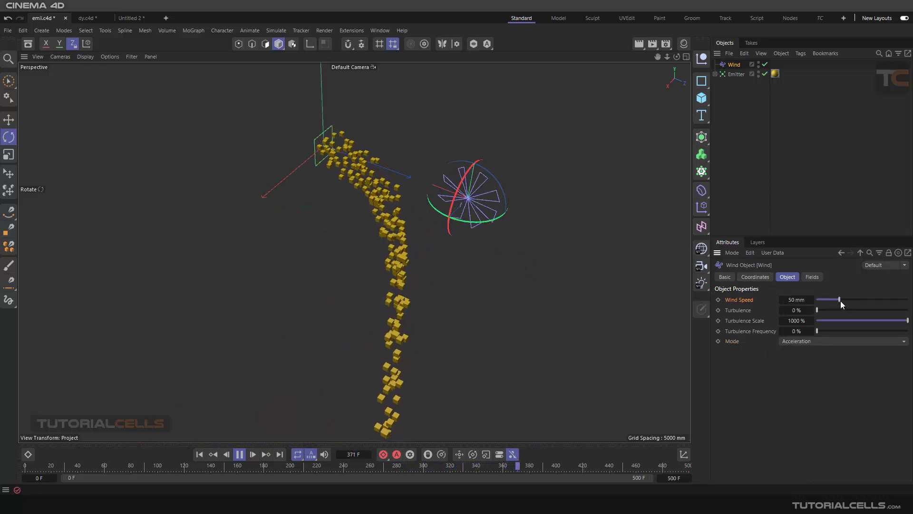
pyautogui.moveTo(817, 300); pyautogui.dragTo(855, 300)
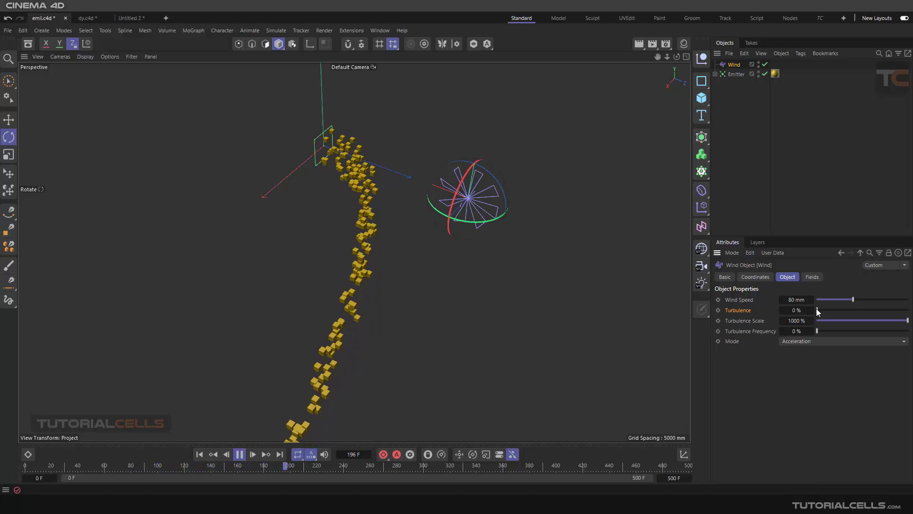
pyautogui.moveTo(818, 309); pyautogui.dragTo(826, 309)
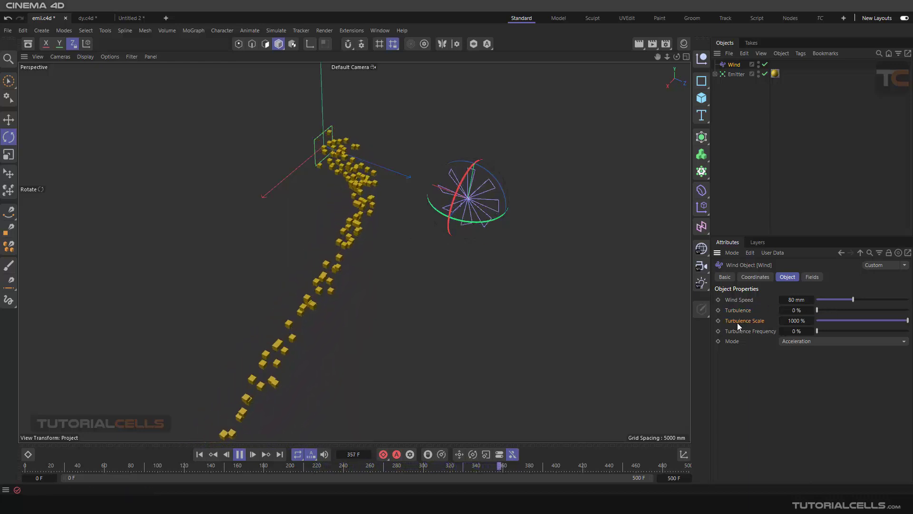
pyautogui.click(239, 454)
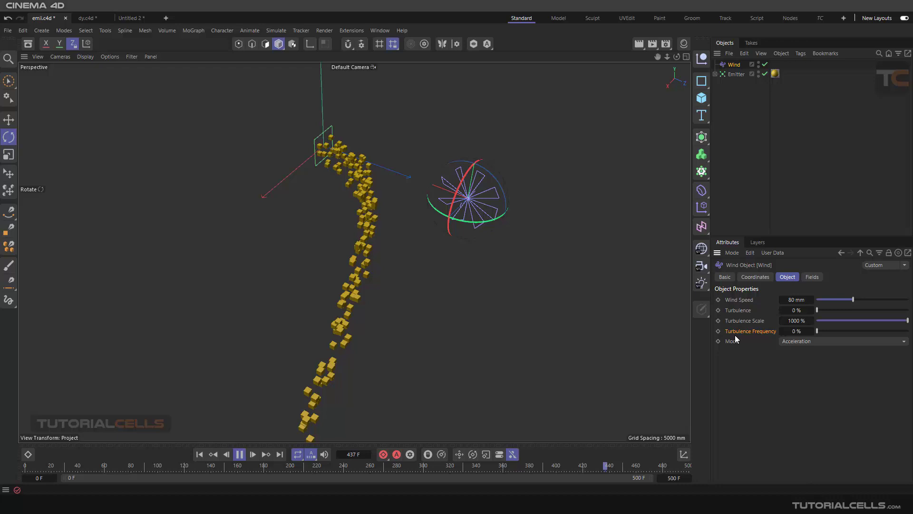
pyautogui.click(238, 454)
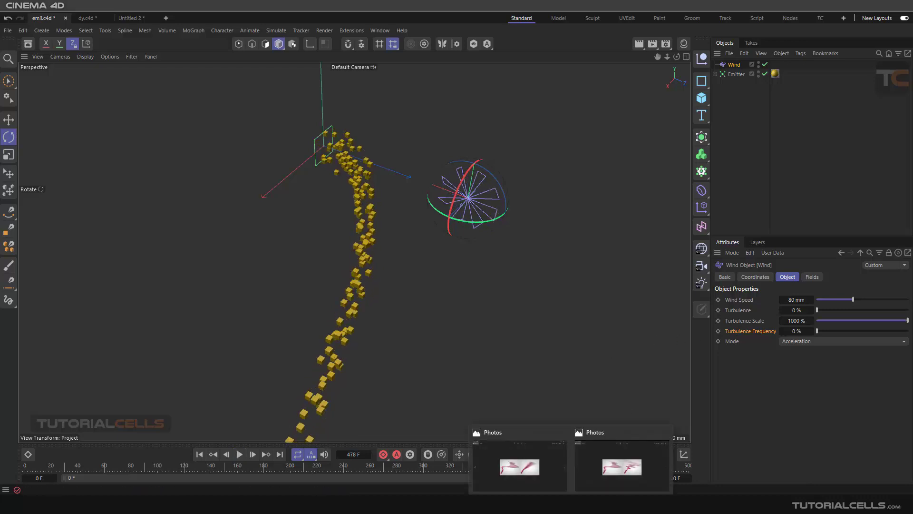
# View the reference image comparing a ribbon-like stream with a turbulent spray.
pyautogui.doubleClick(519, 466)
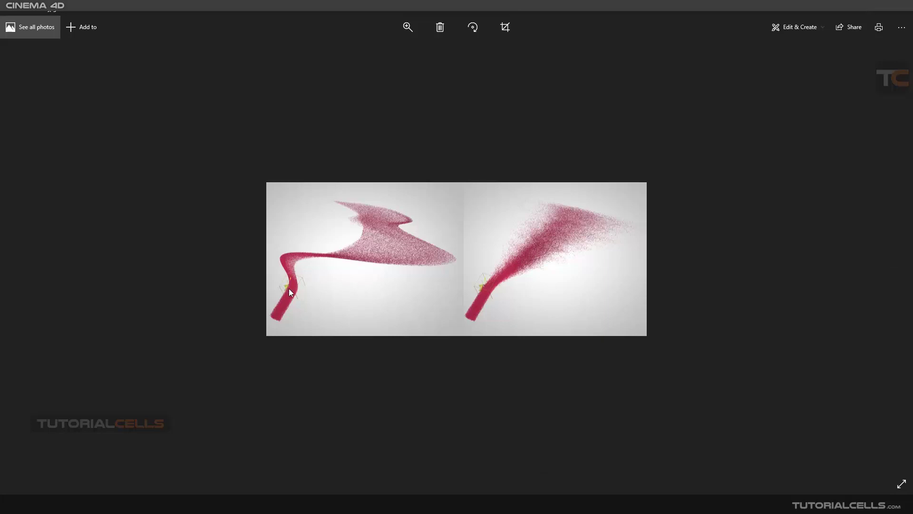
pyautogui.moveTo(302, 289)
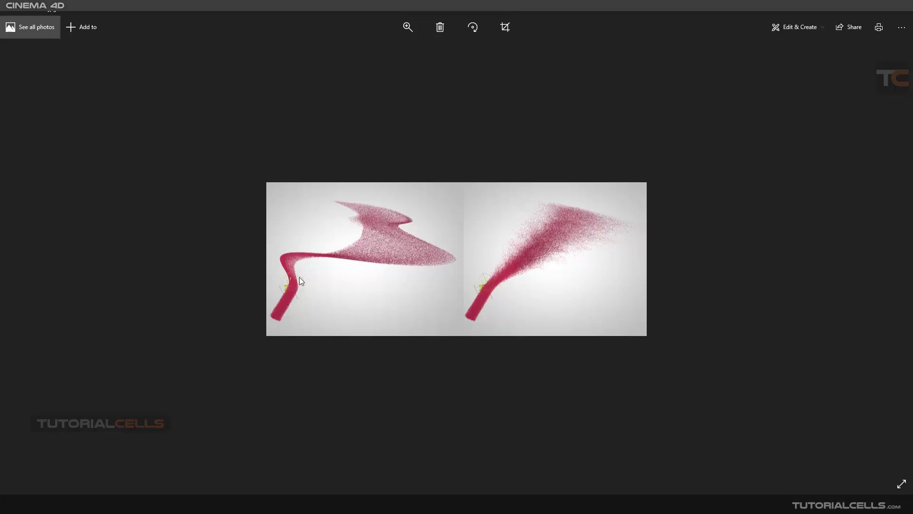
pyautogui.moveTo(384, 284)
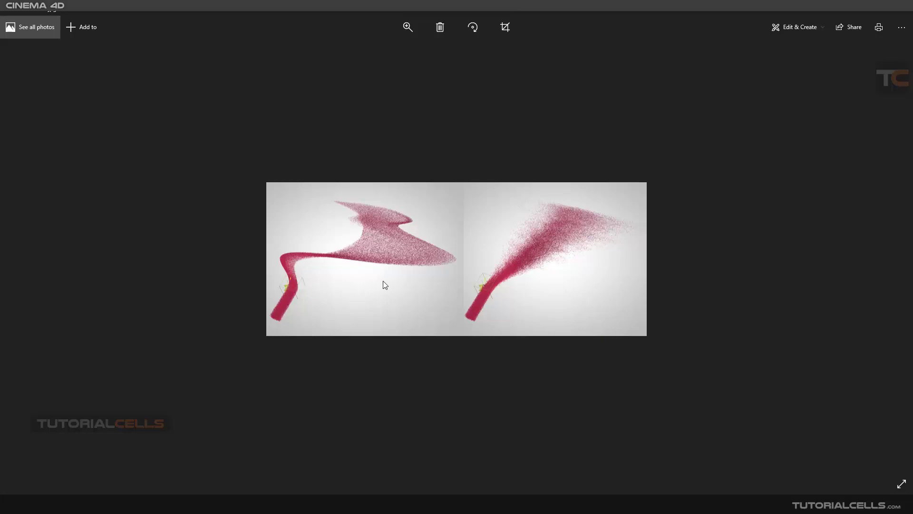
pyautogui.moveTo(389, 211)
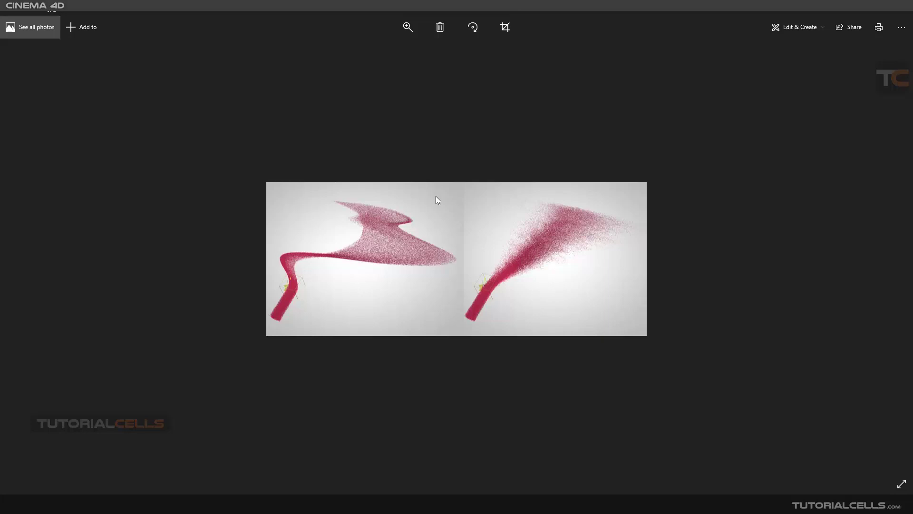
pyautogui.moveTo(501, 290)
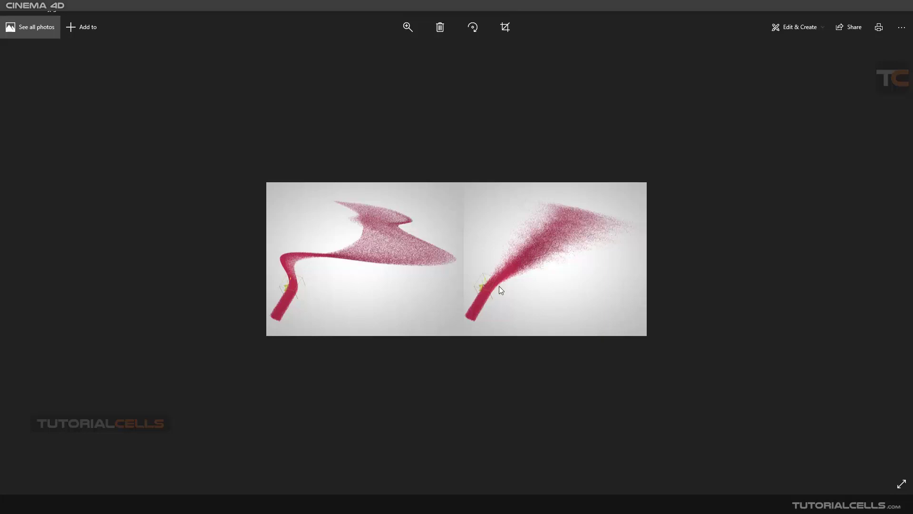
pyautogui.moveTo(528, 263)
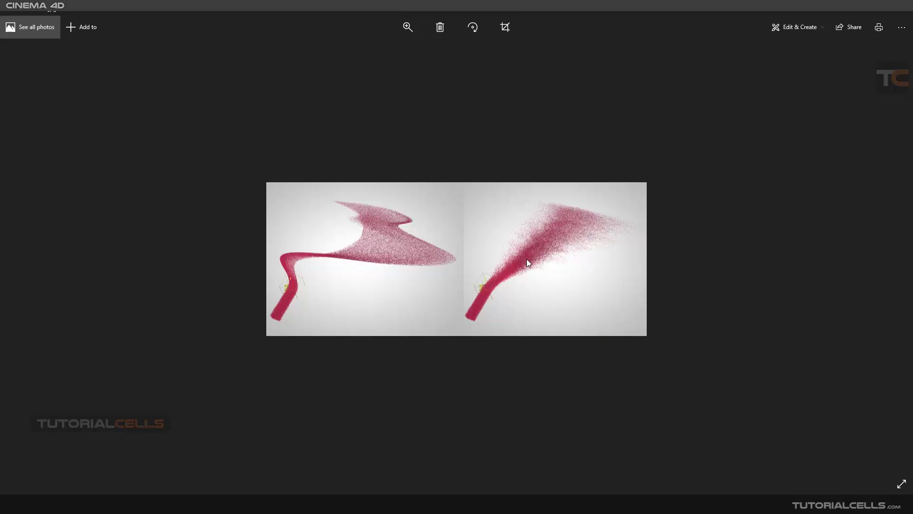
pyautogui.moveTo(515, 260)
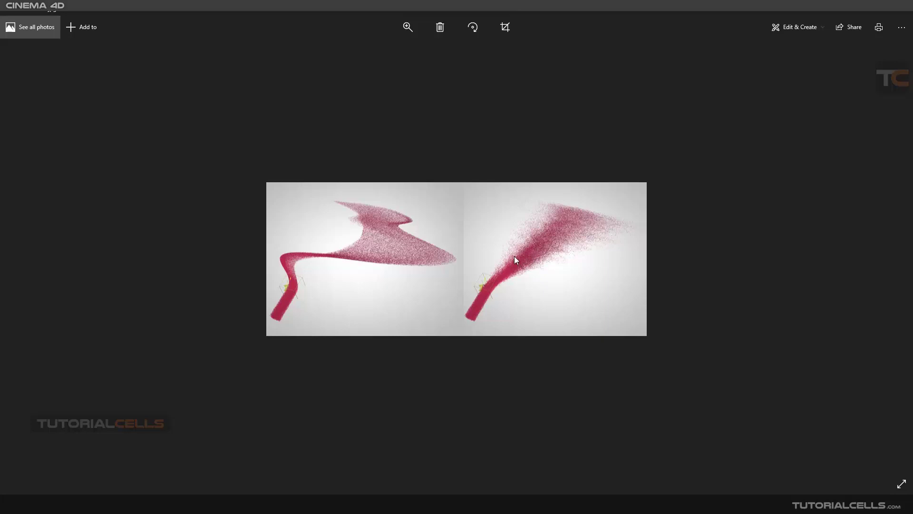
pyautogui.moveTo(535, 263)
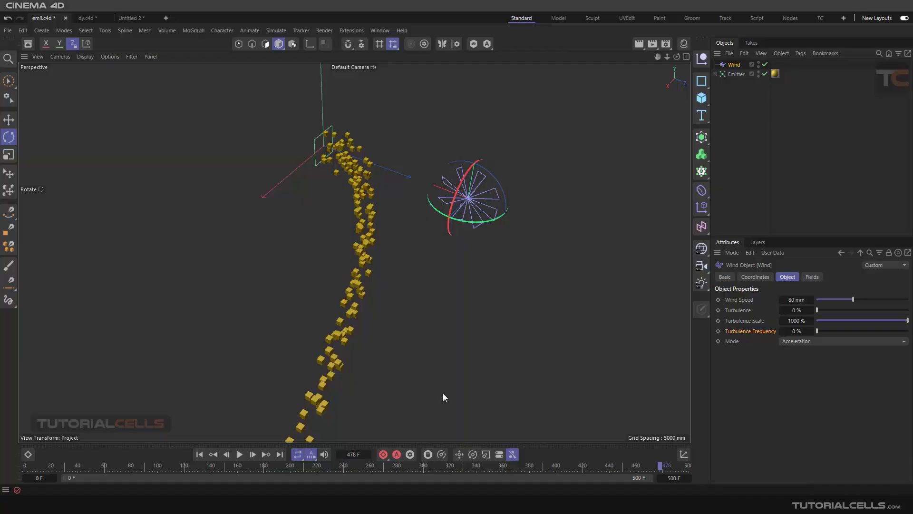
# Delete the existing Wind and add a fresh Wind force at the scene origin.
pyautogui.click(737, 74)
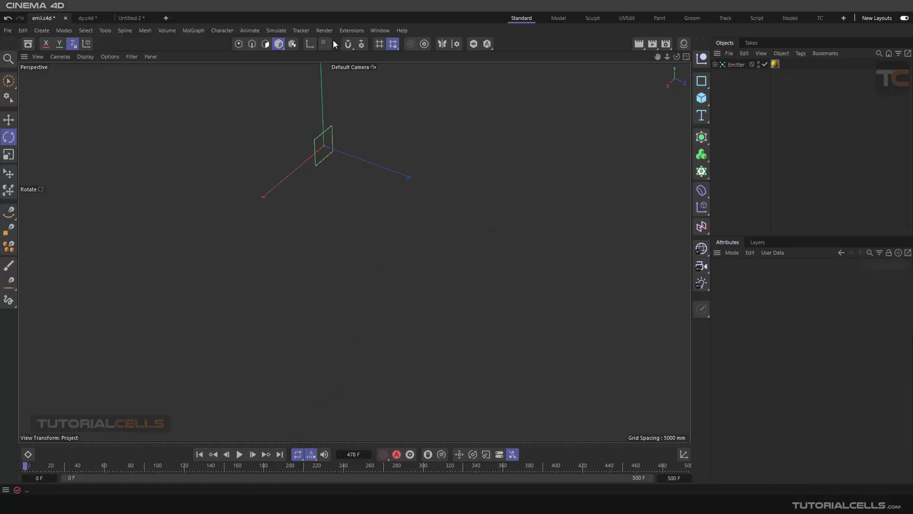
pyautogui.click(276, 30)
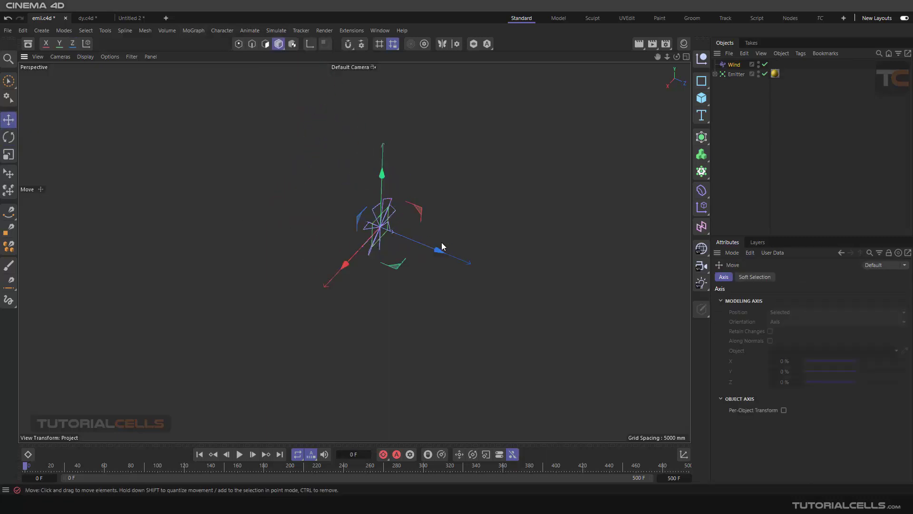
# Give the new Wind about 39% turbulence and replay so the stream scatters sideways.
pyautogui.click(239, 455)
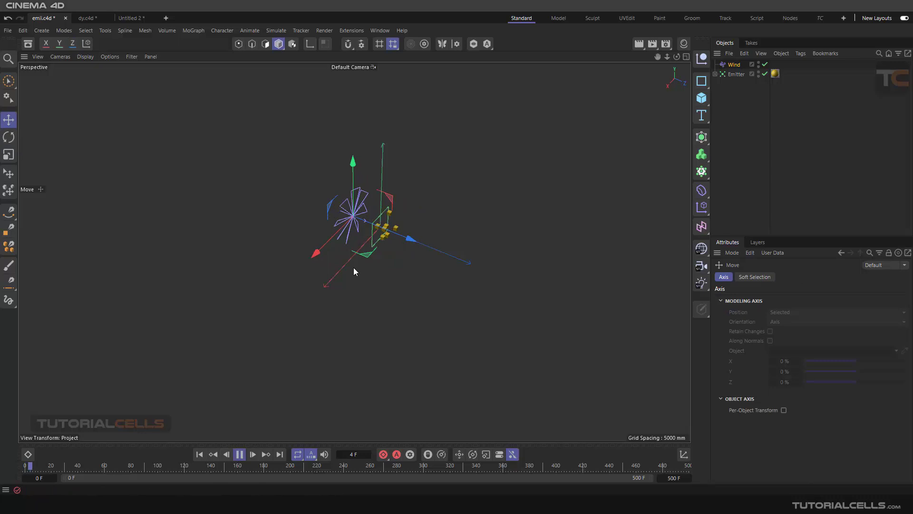
pyautogui.click(252, 454)
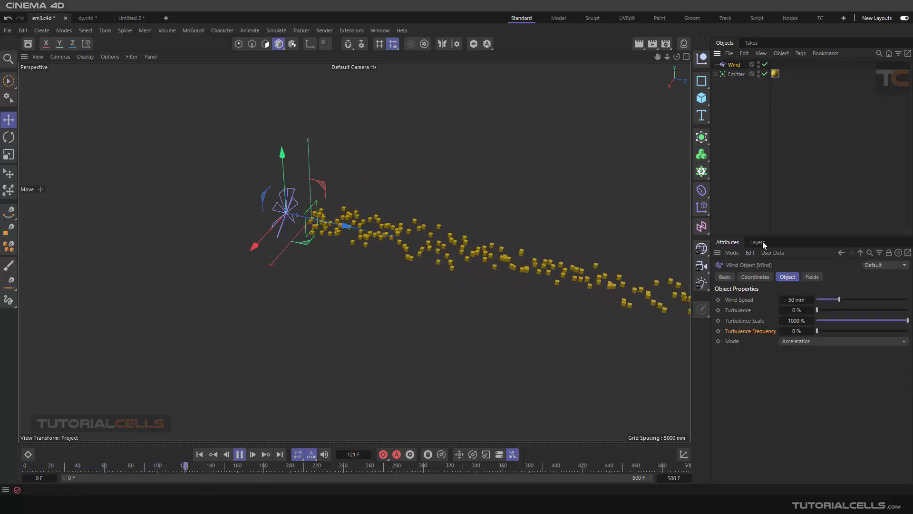
pyautogui.moveTo(817, 311); pyautogui.dragTo(844, 310)
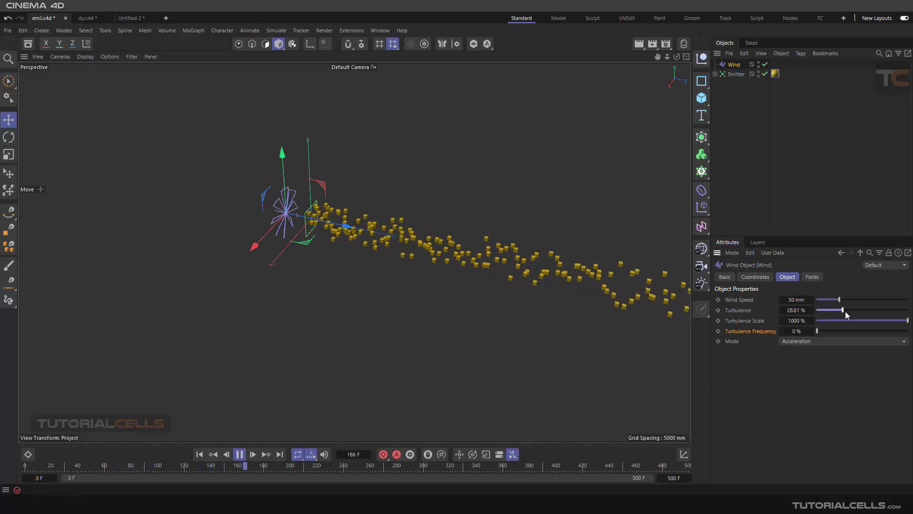
pyautogui.moveTo(840, 310); pyautogui.dragTo(851, 310)
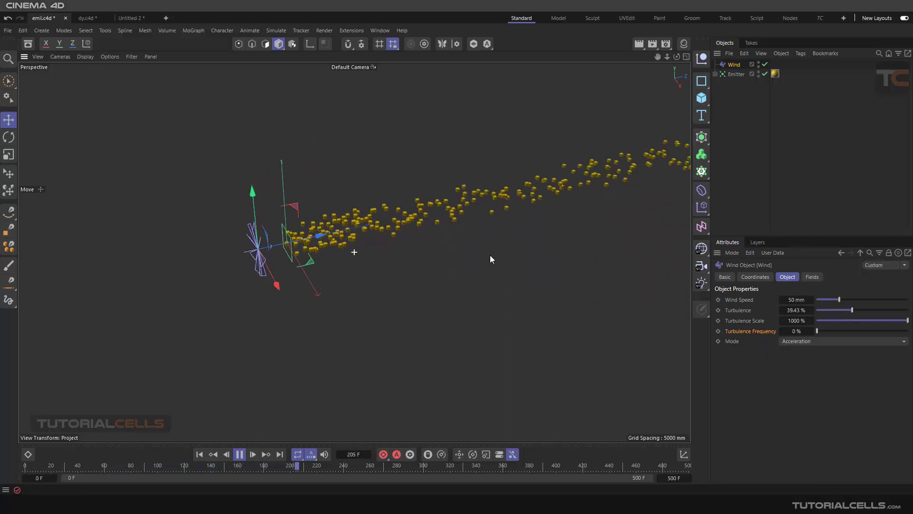
pyautogui.click(239, 455)
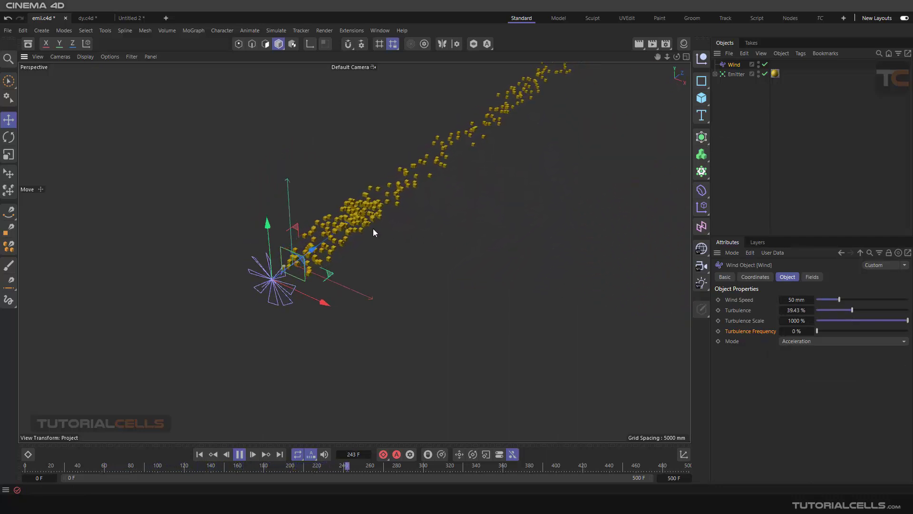
pyautogui.click(238, 455)
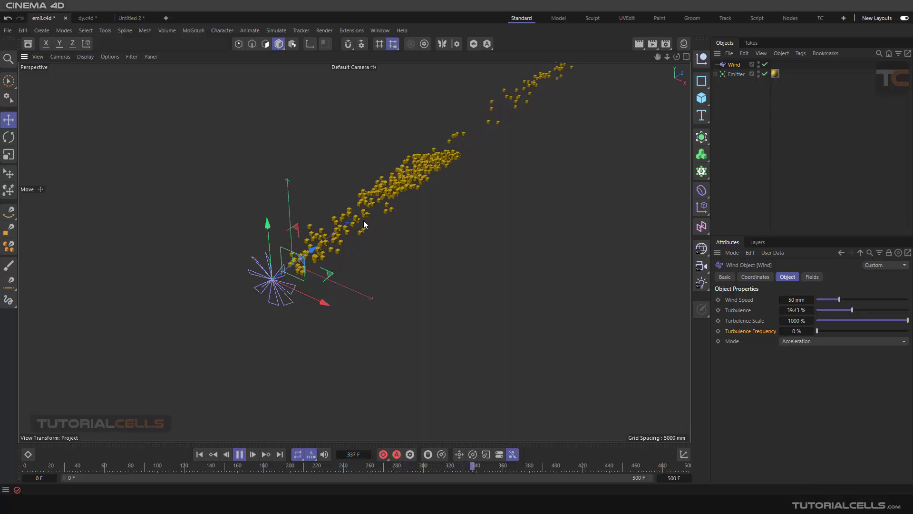
pyautogui.click(239, 454)
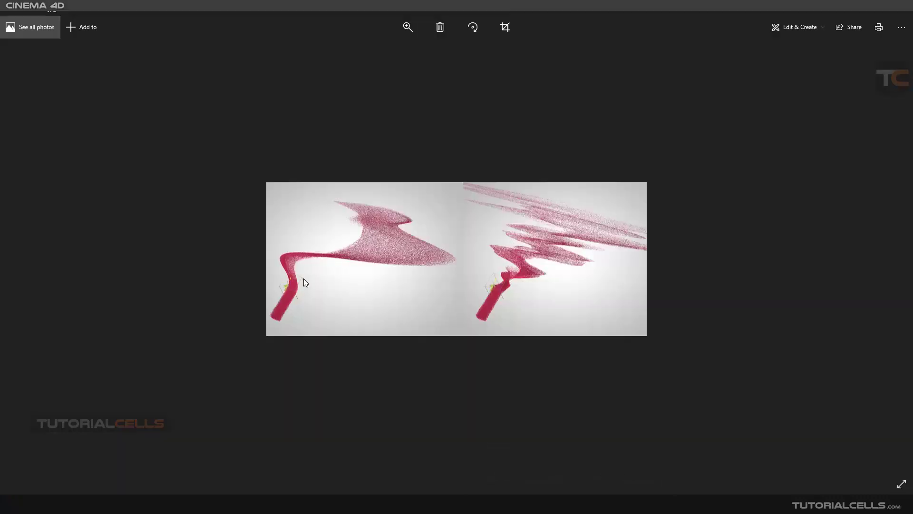
pyautogui.moveTo(335, 258)
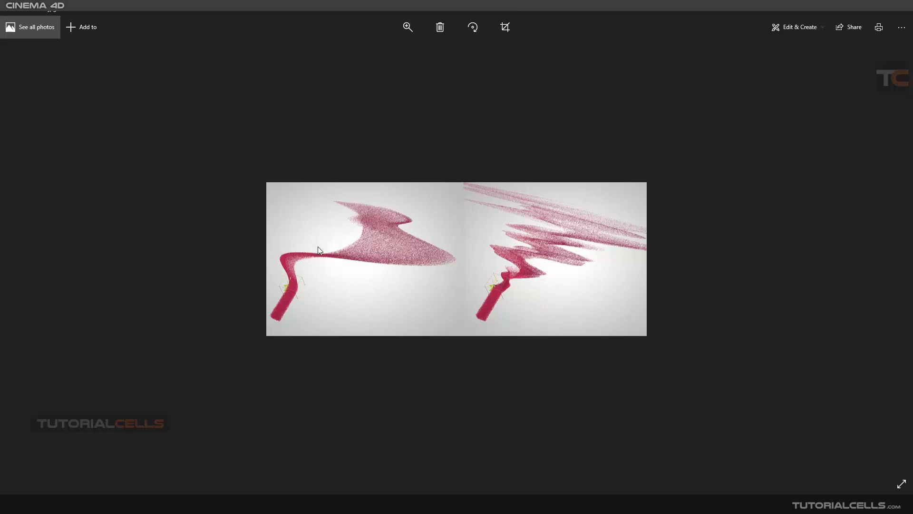
pyautogui.moveTo(287, 285)
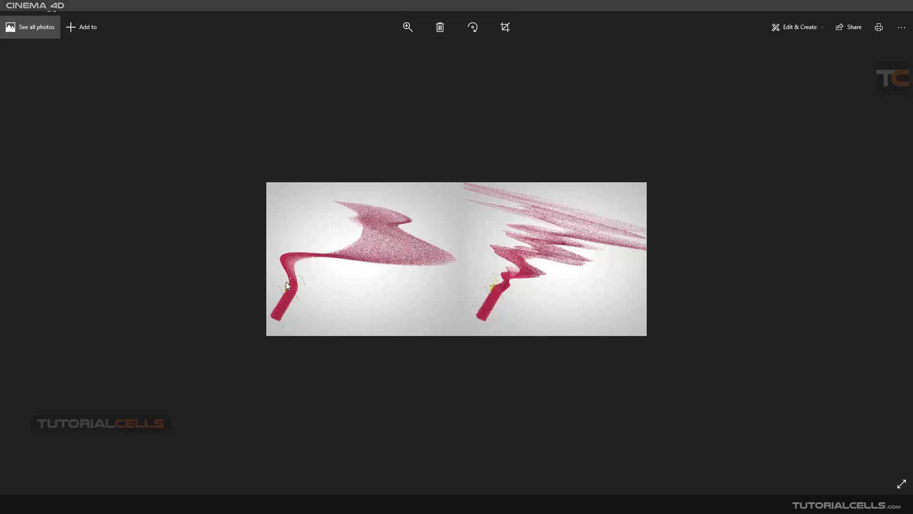
pyautogui.moveTo(326, 260)
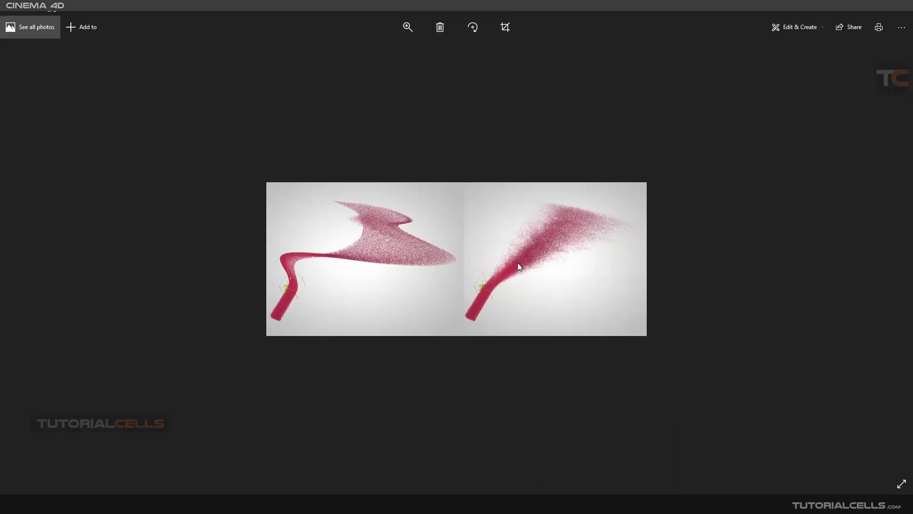
pyautogui.moveTo(515, 271)
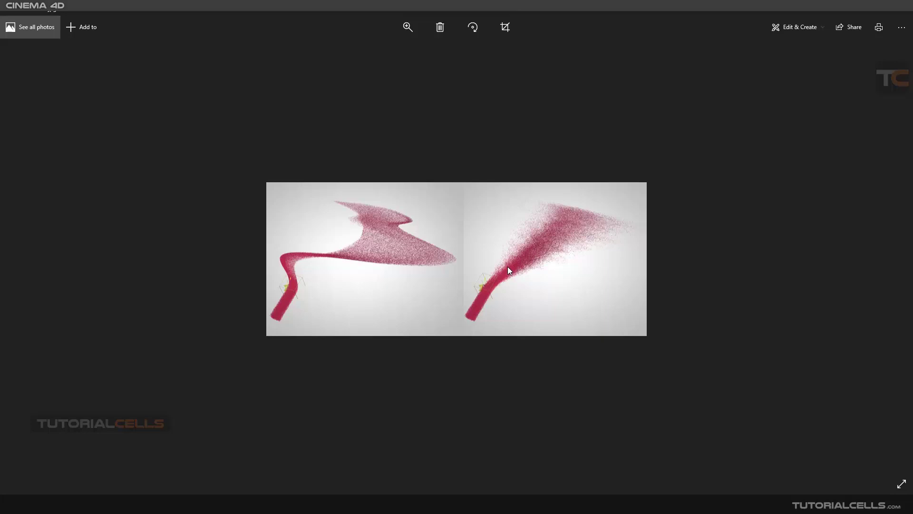
pyautogui.moveTo(556, 233)
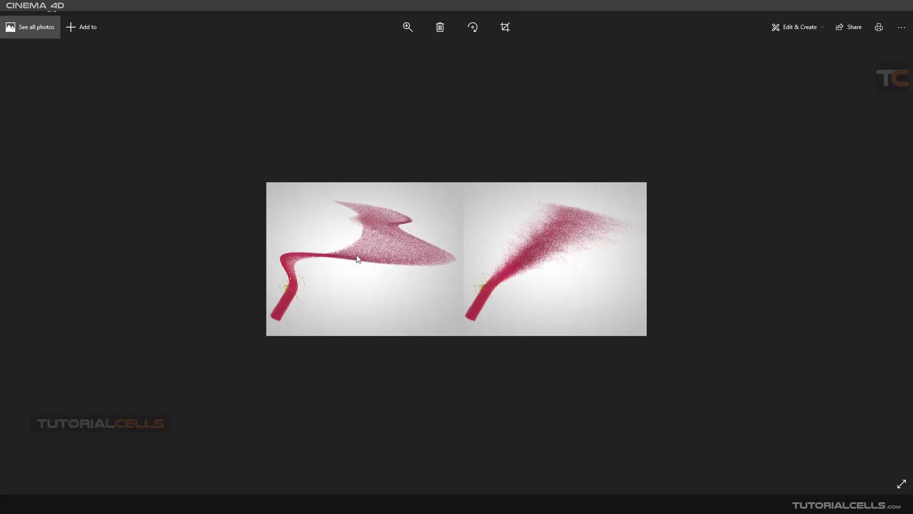
pyautogui.moveTo(280, 273)
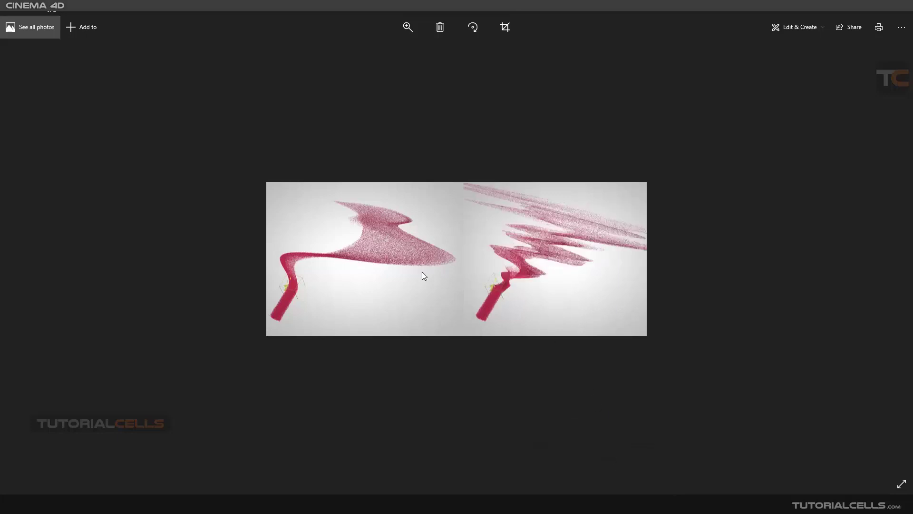
pyautogui.moveTo(529, 196)
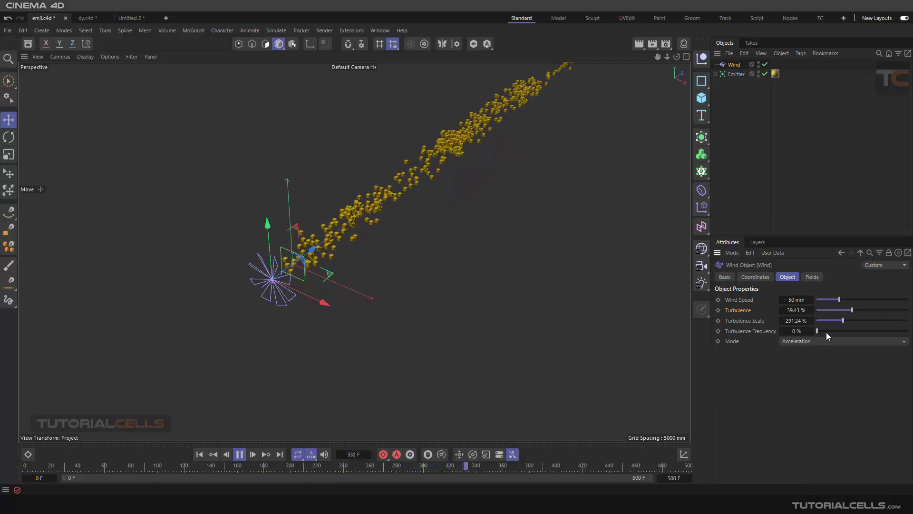
# Reset Turbulence to 0% and Turbulence Scale to 1000%, then reposition and rotate the Wind beside the stream.
pyautogui.moveTo(818, 331); pyautogui.dragTo(856, 331)
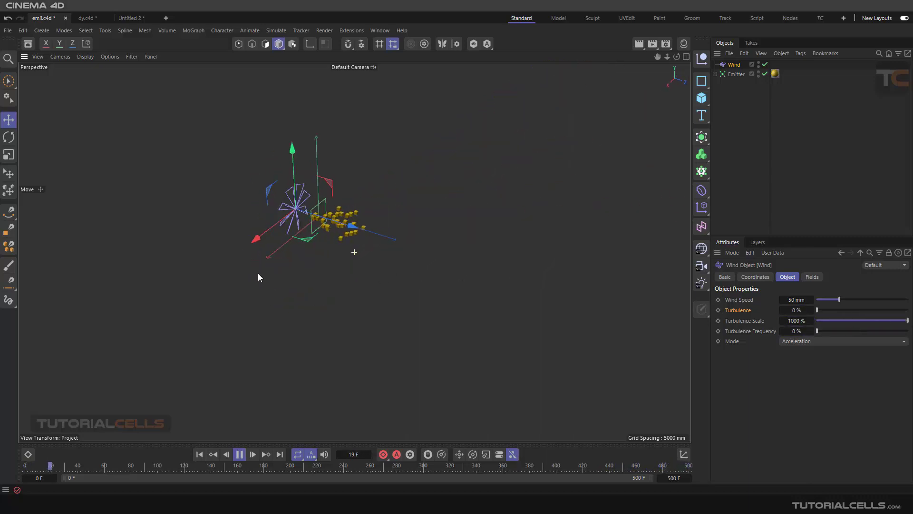
pyautogui.click(252, 455)
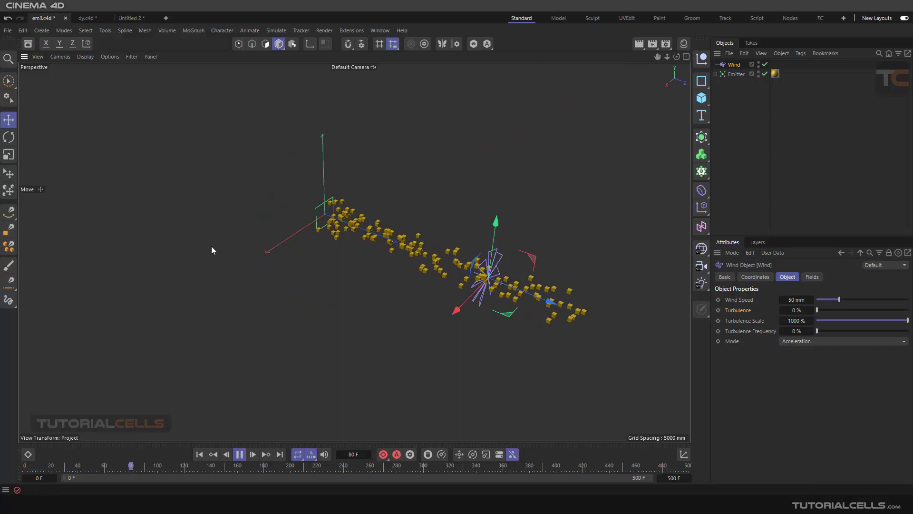
pyautogui.click(9, 137)
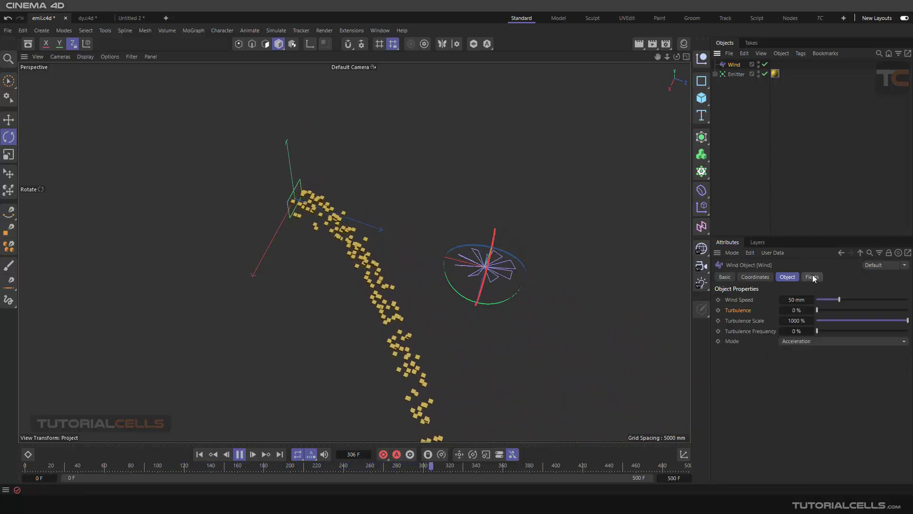
pyautogui.click(812, 276)
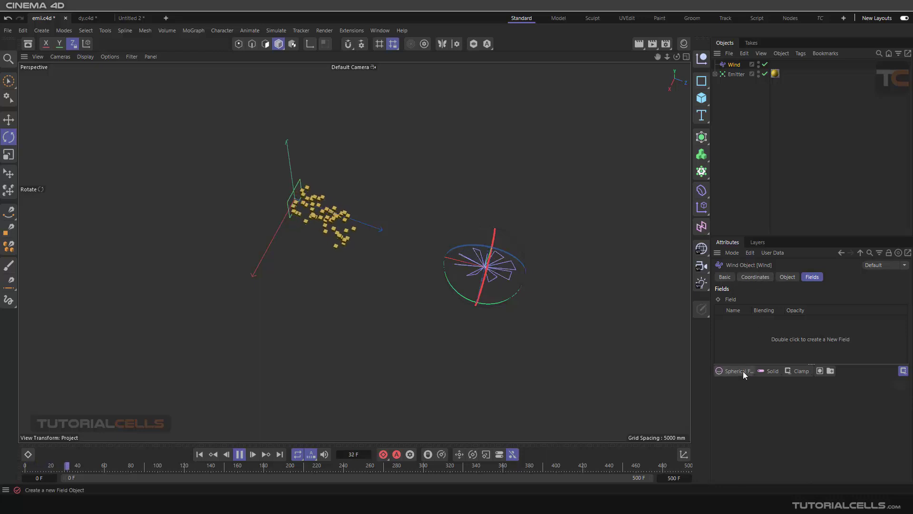
# Add a 1000 mm Box Field to the Wind's fields so it only pushes particles inside it.
pyautogui.click(735, 370)
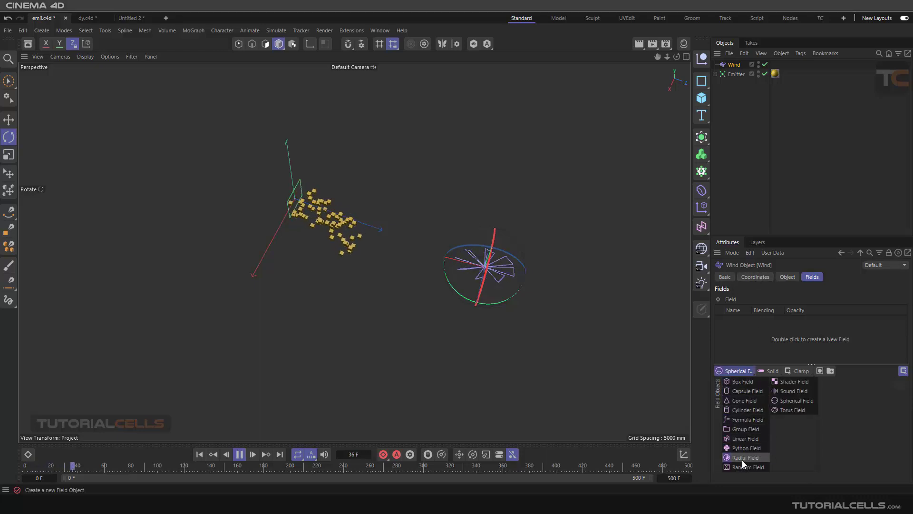
pyautogui.click(743, 380)
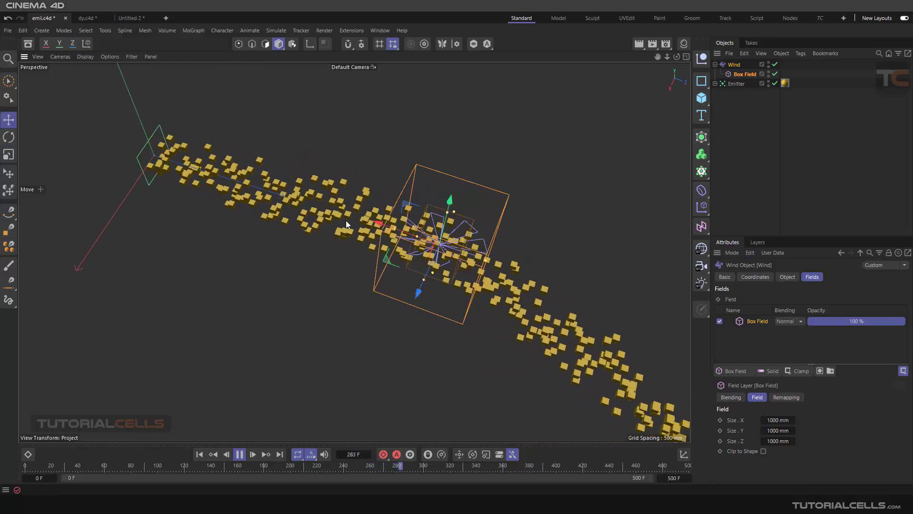
# Stop playback and switch to the dyz.c4d project with the sphere Cloner on a plane.
pyautogui.click(238, 454)
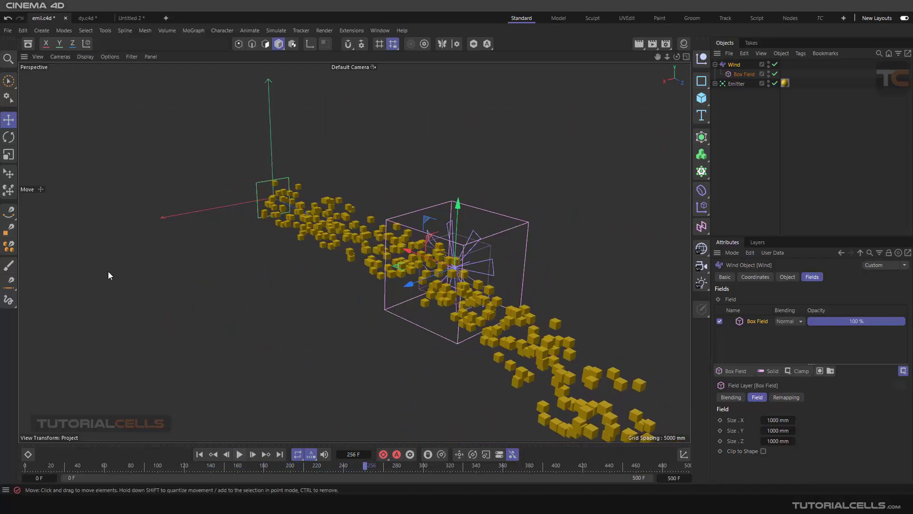
pyautogui.click(87, 17)
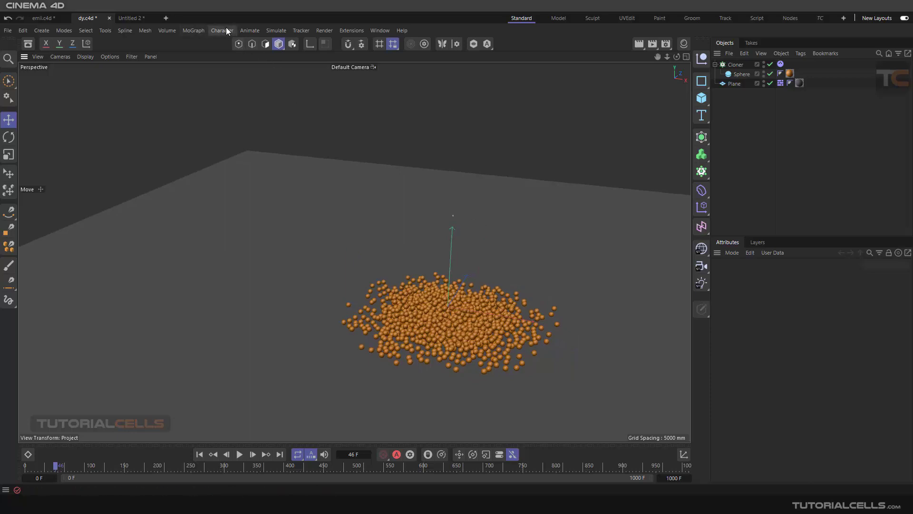
# Add a Wind force to the sphere Cloner scene so the spheres blow across the plane.
pyautogui.click(276, 30)
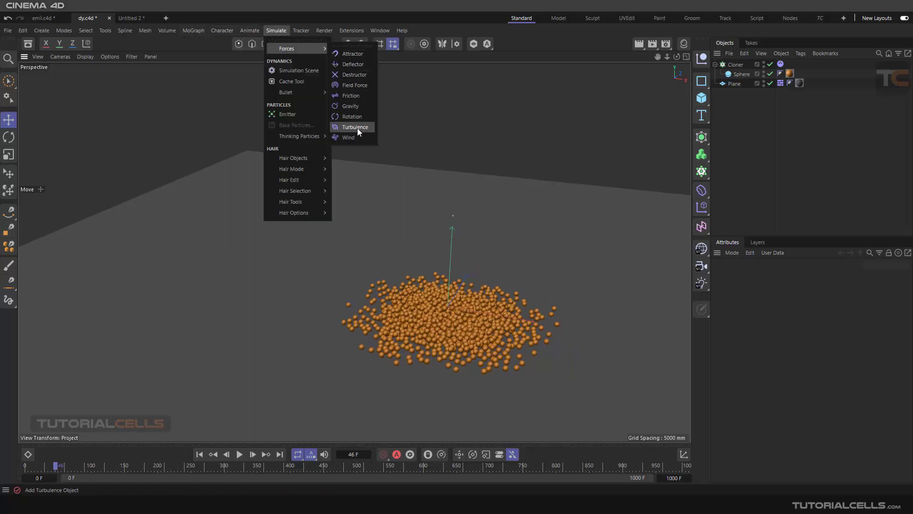
pyautogui.click(348, 137)
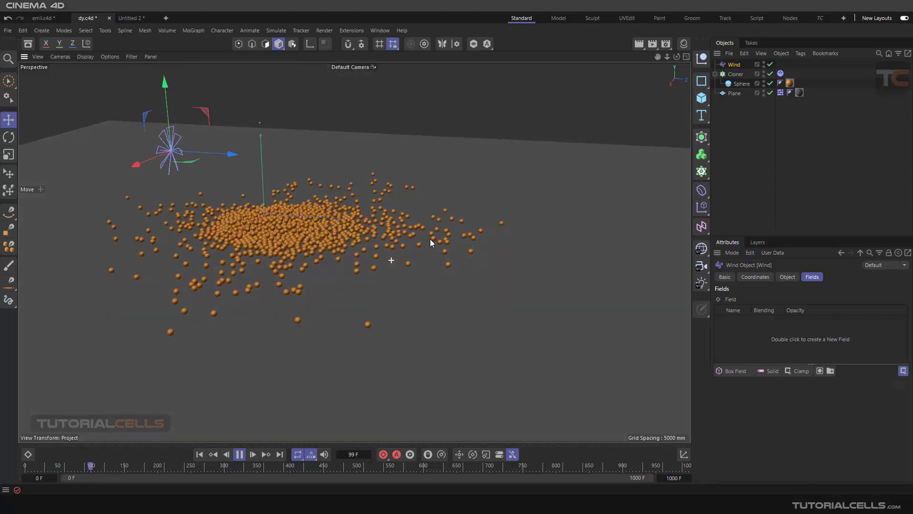
pyautogui.click(240, 454)
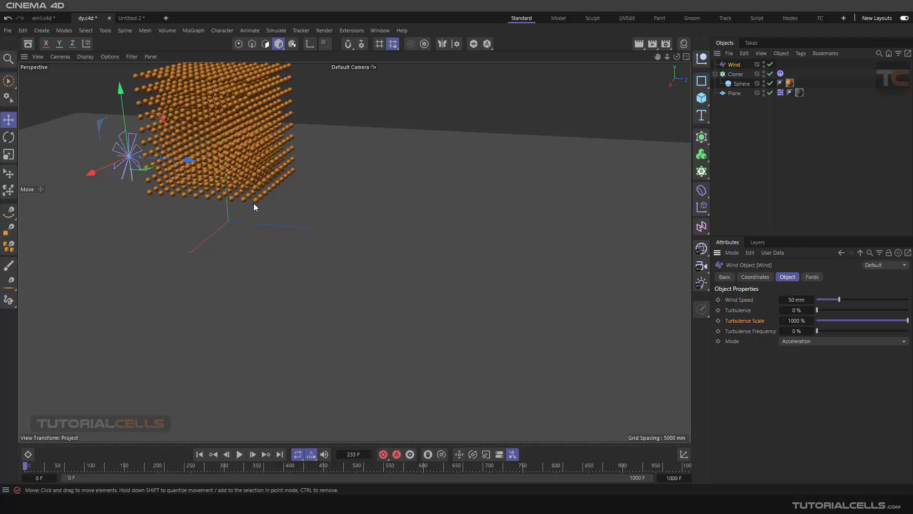
pyautogui.moveTo(253, 220)
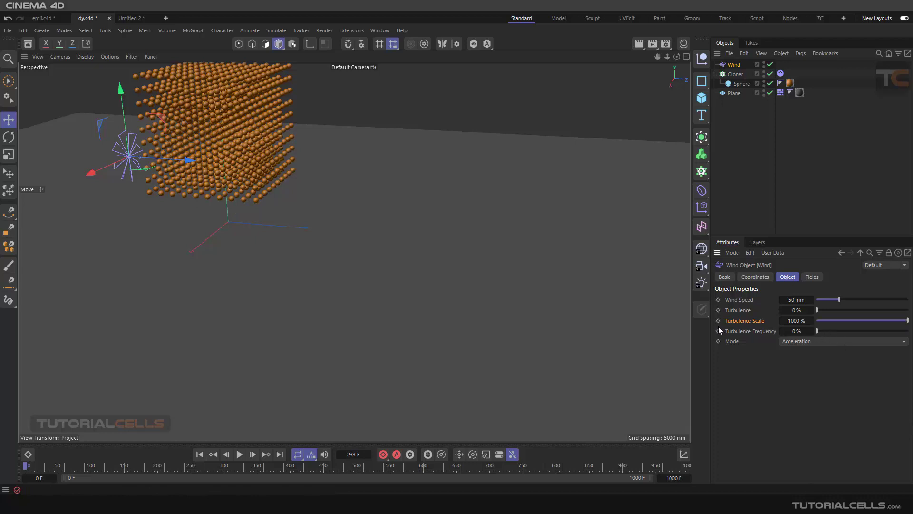
pyautogui.moveTo(172, 189)
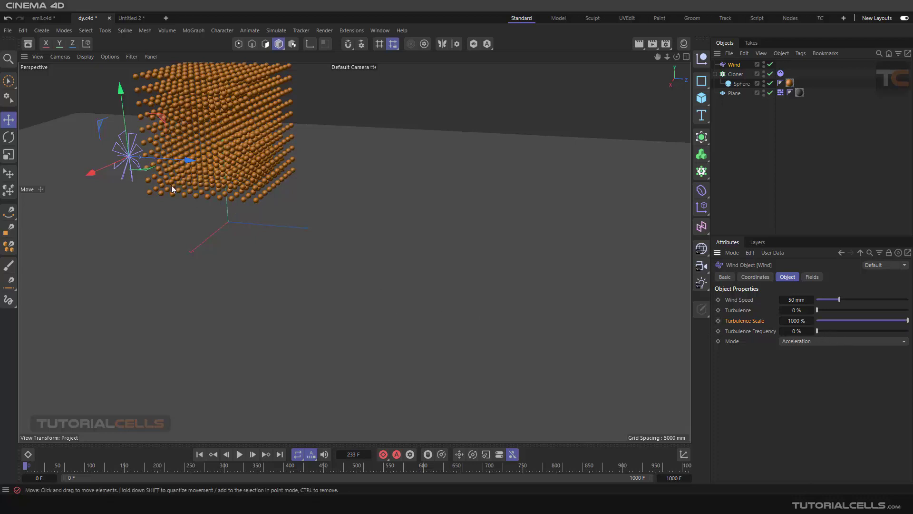
pyautogui.moveTo(151, 192)
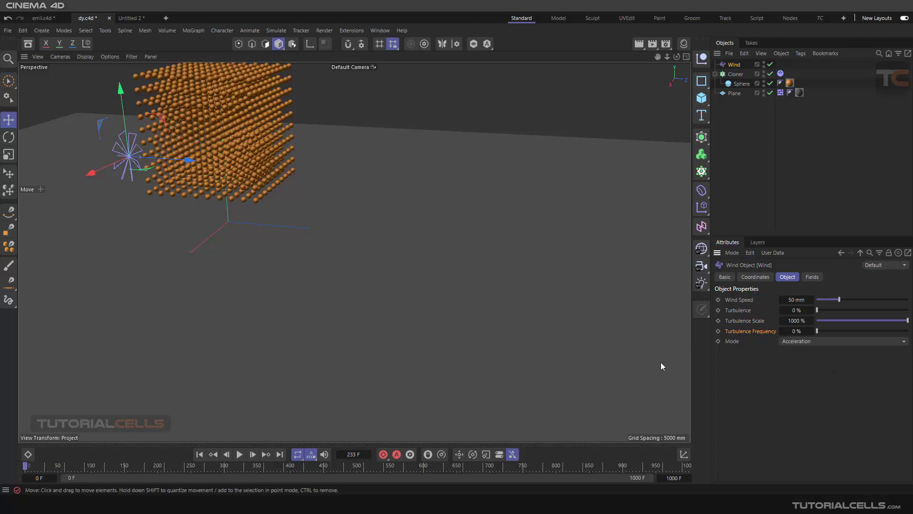
pyautogui.moveTo(494, 314)
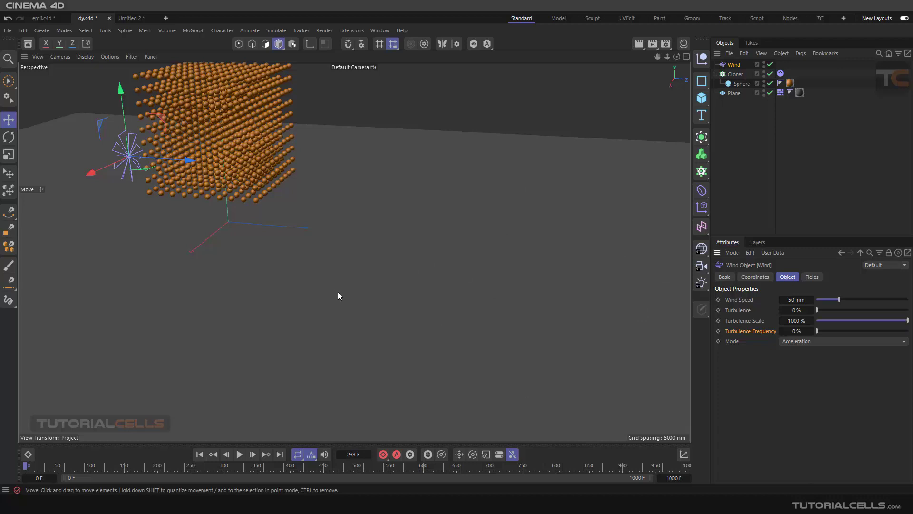
pyautogui.moveTo(377, 244)
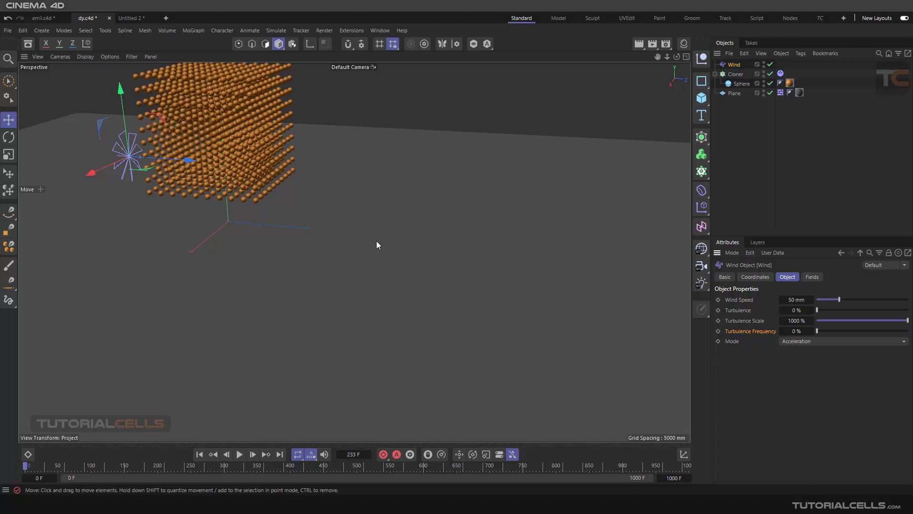
pyautogui.moveTo(716, 293)
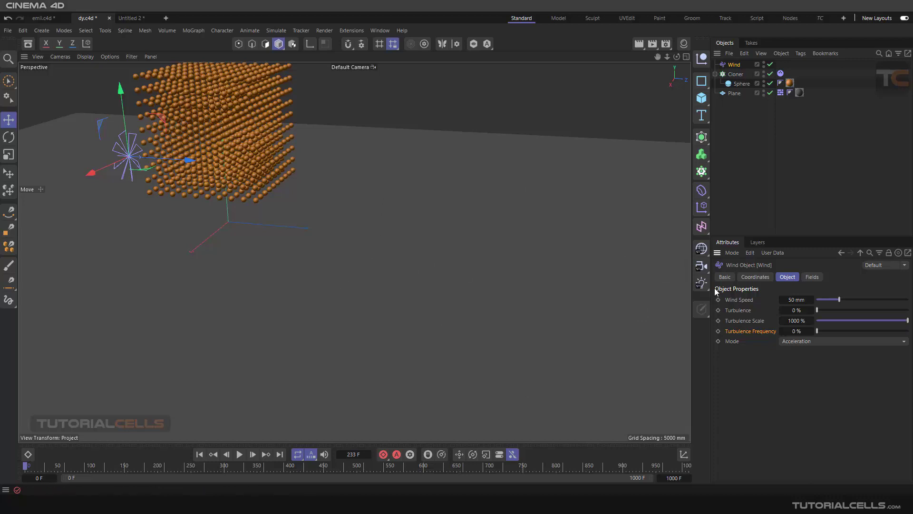
pyautogui.moveTo(407, 197)
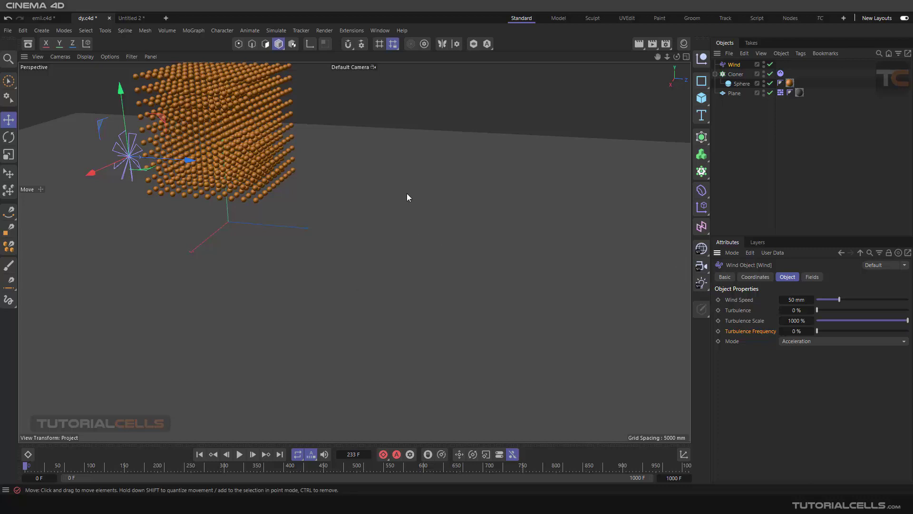
pyautogui.moveTo(454, 350)
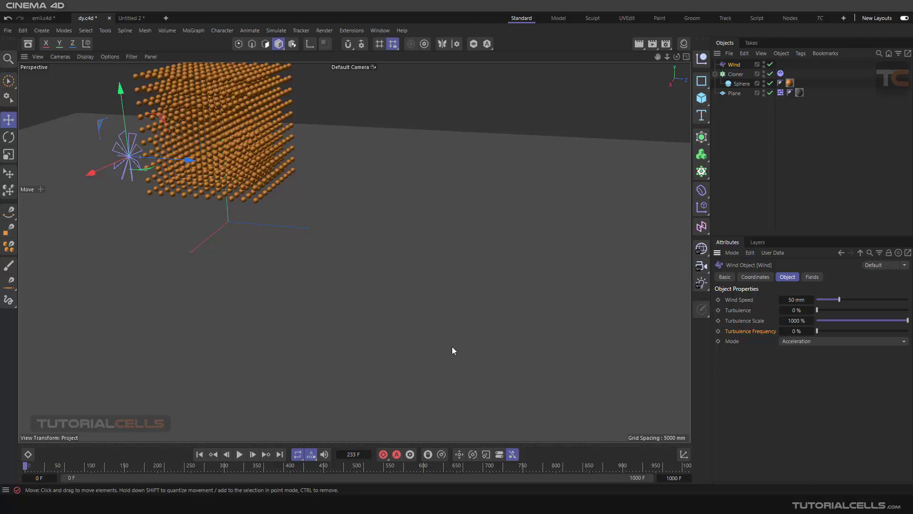
pyautogui.moveTo(635, 310)
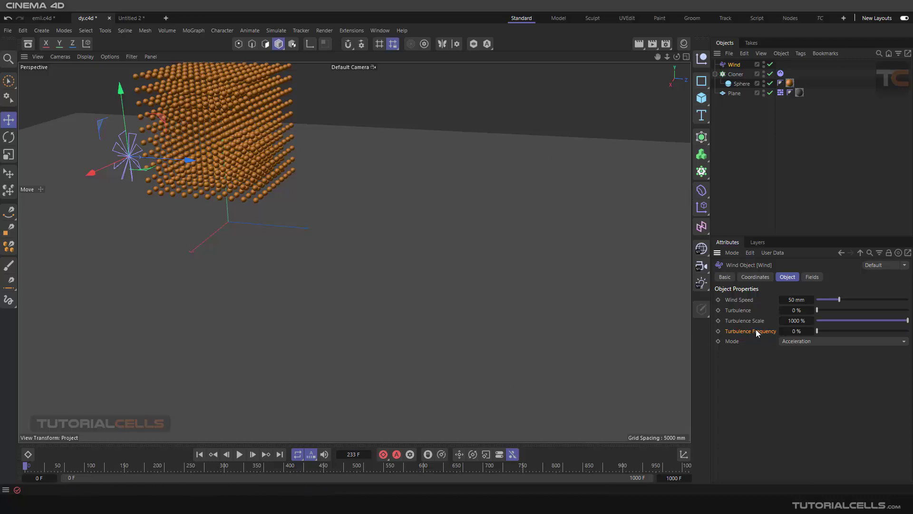
pyautogui.moveTo(740, 343)
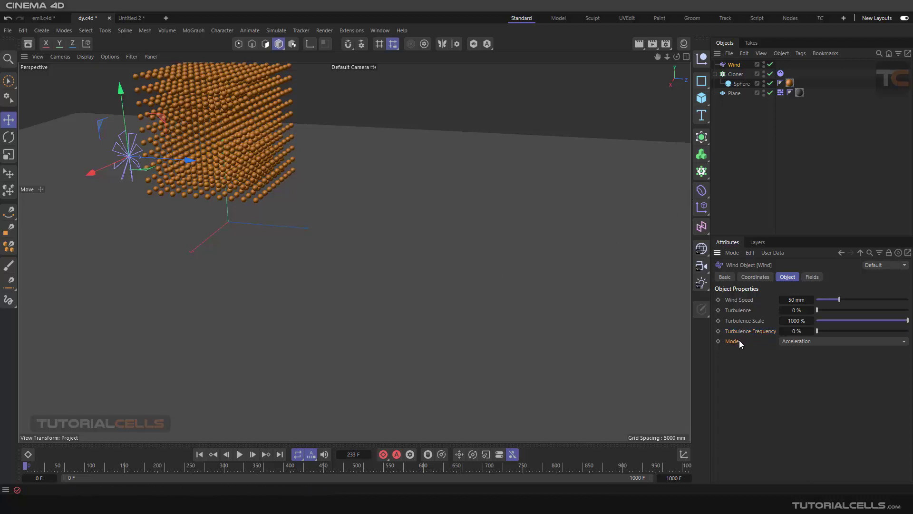
pyautogui.click(842, 341)
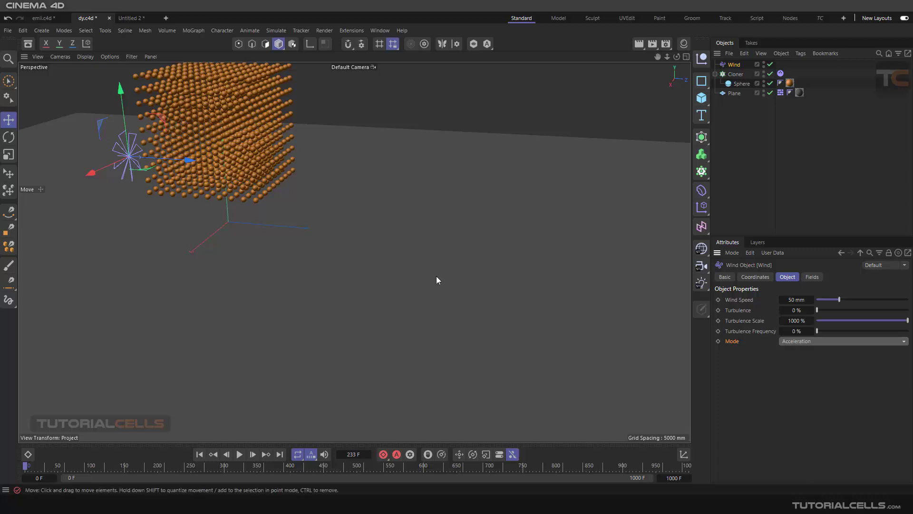
pyautogui.moveTo(266, 235)
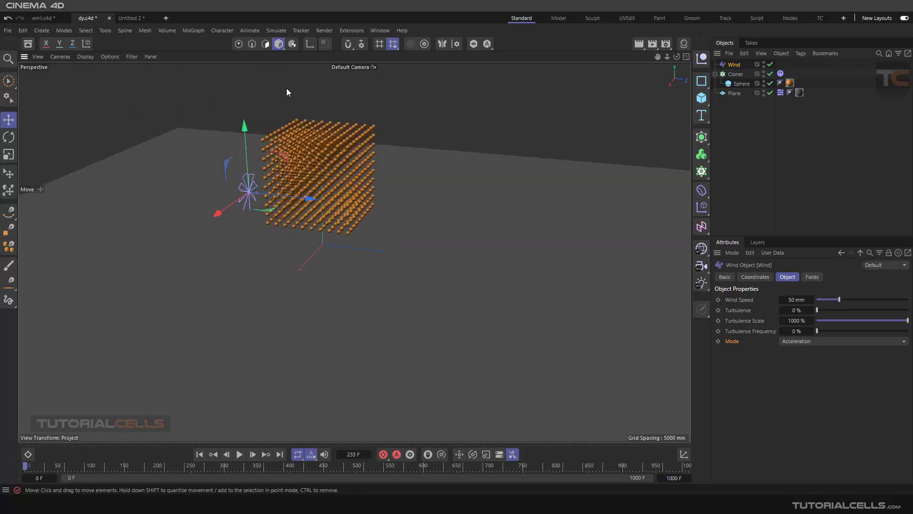
pyautogui.click(276, 31)
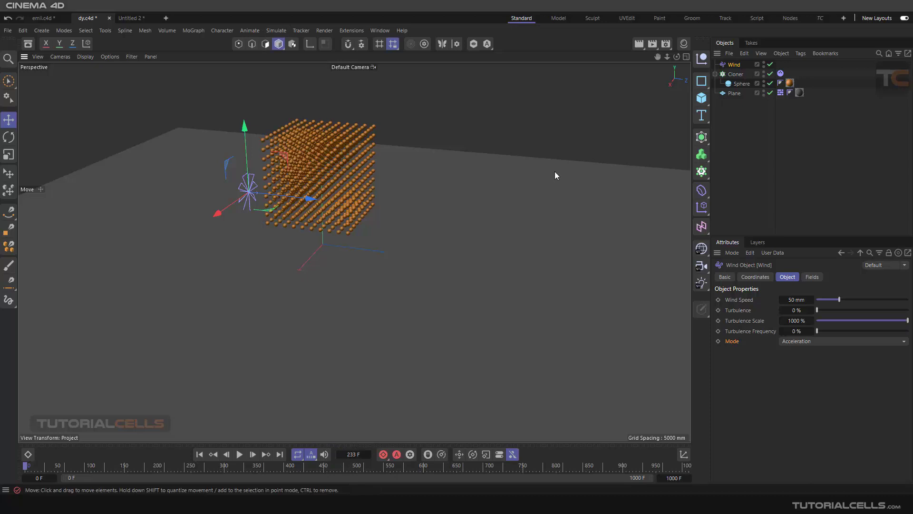
pyautogui.moveTo(481, 200)
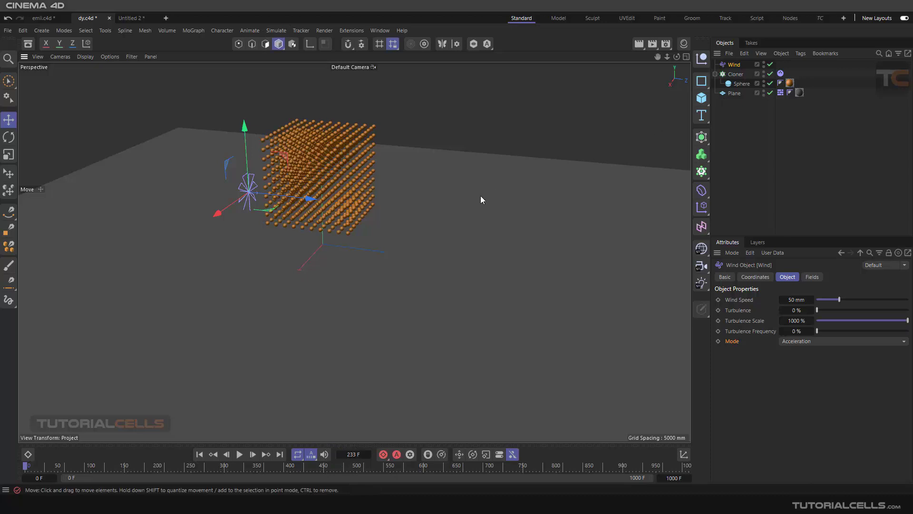
pyautogui.moveTo(469, 191)
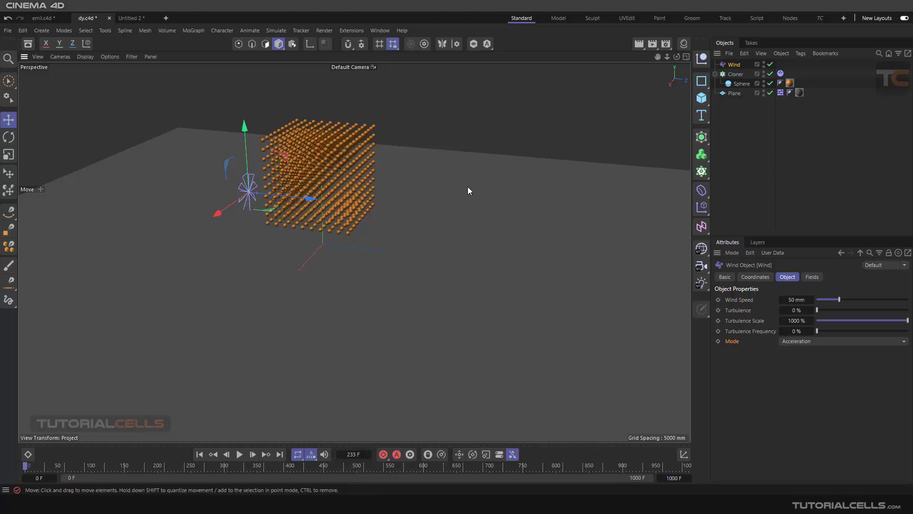